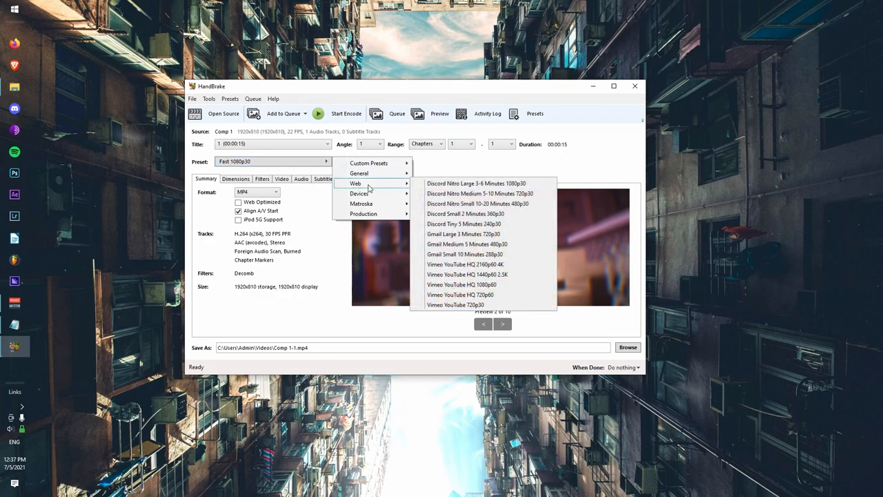
# - Apply the Vimeo YouTube HQ 1080p60 preset from the Web presets
pyautogui.click(461, 284)
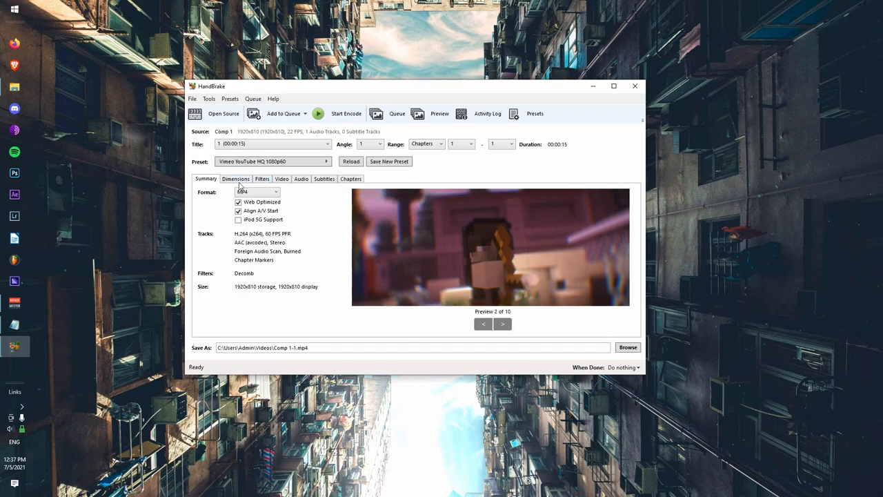
pyautogui.click(281, 180)
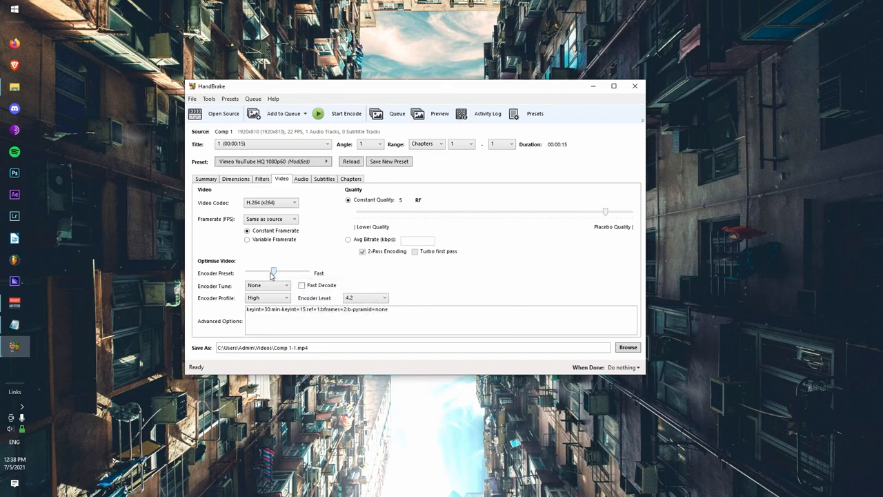
# - Start encoding the clip at constant framerate with constant quality RF 5
pyautogui.click(346, 113)
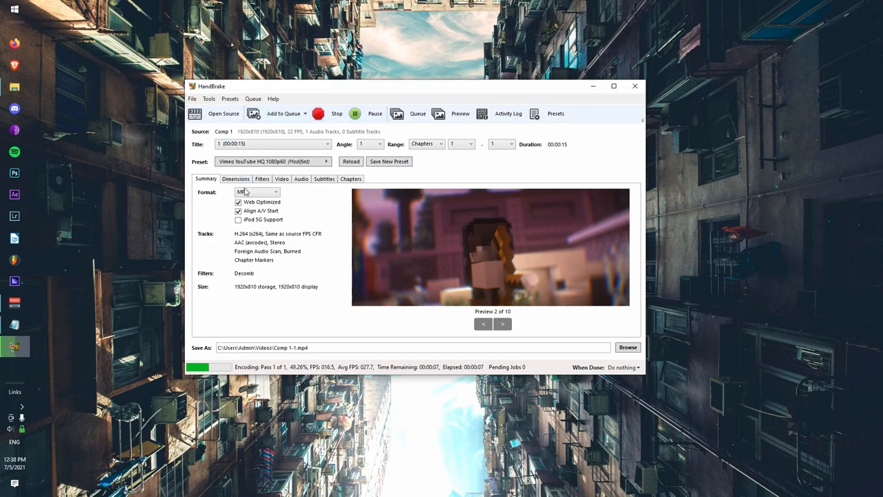